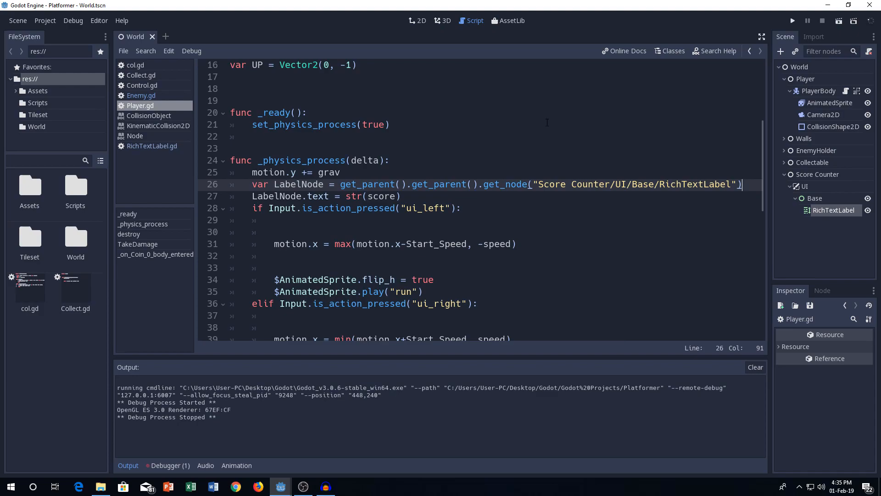
- Scroll through Player.gd, then switch back to the World scene's 2D view
left_click(792, 21)
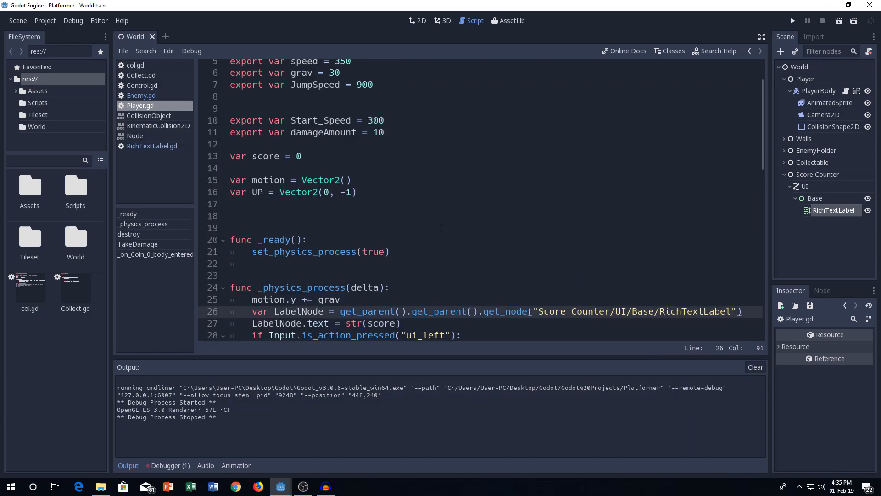
left_click(417, 21)
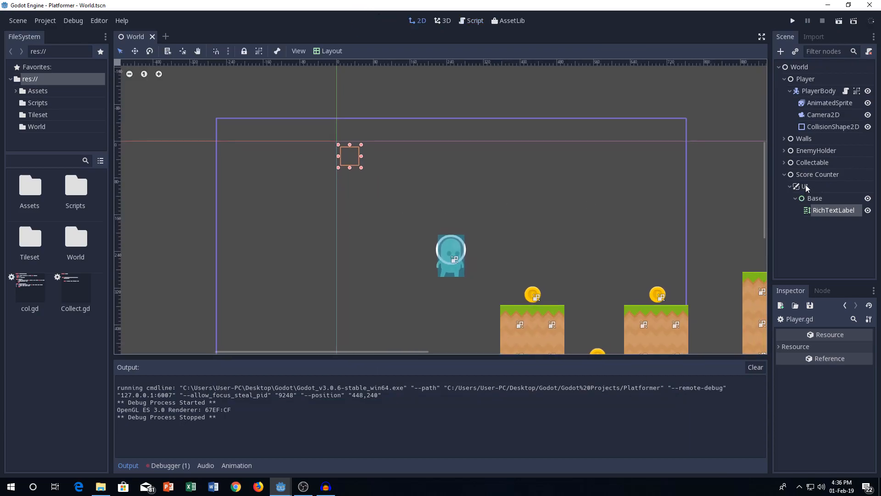
- Delete the UI CanvasLayer with its Base and RichTextLabel children from Score Counter
left_click(816, 175)
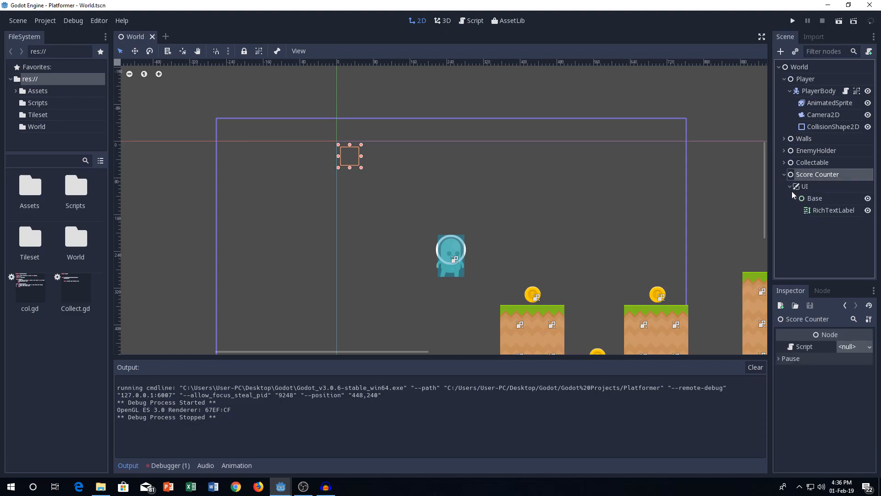
left_click(804, 186)
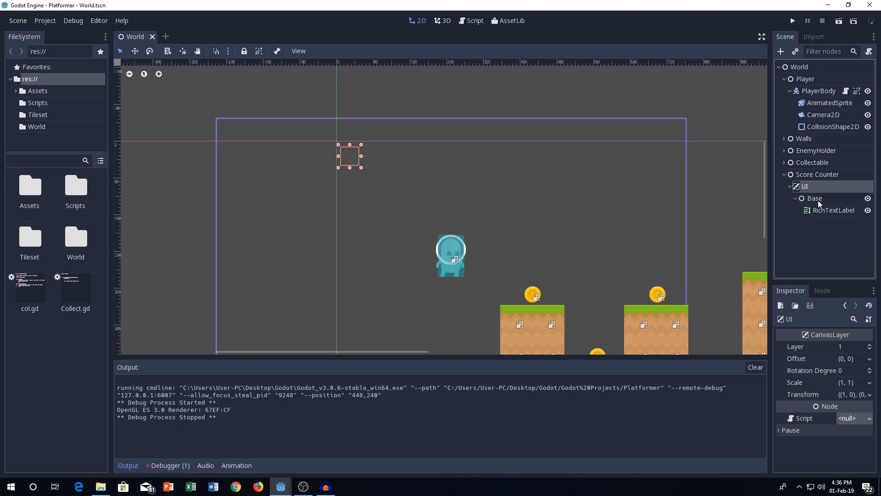
left_click(836, 209)
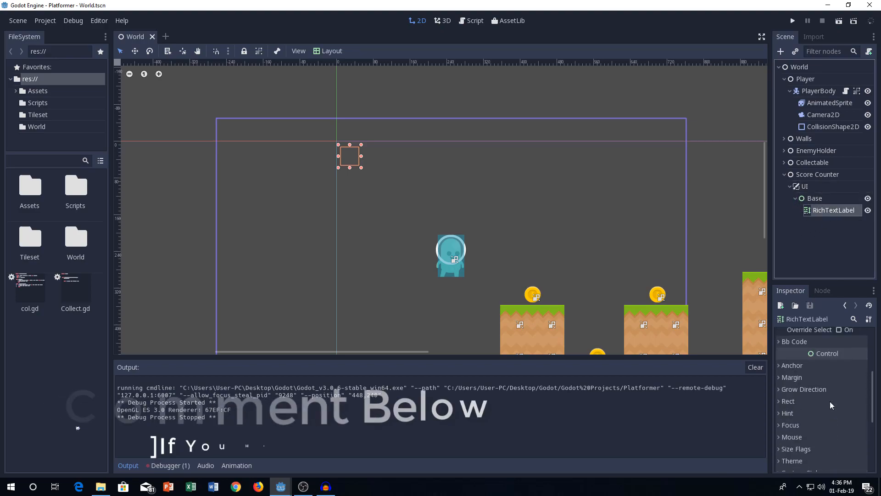
left_click(803, 186)
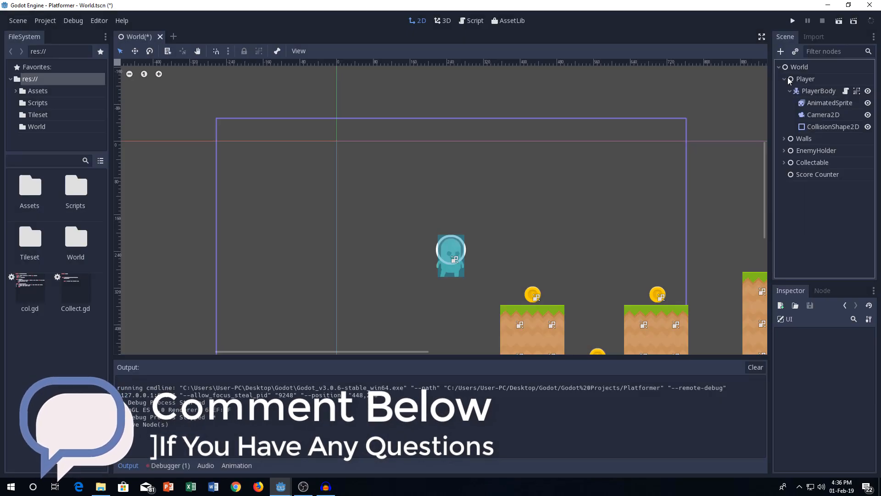
- Add a CanvasLayer child under Score Counter, named UI
type("Lab")
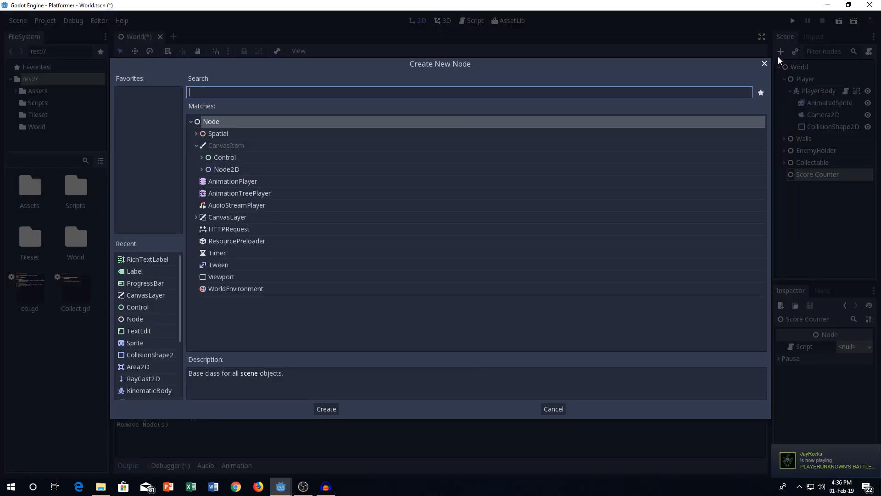
type("Canvas")
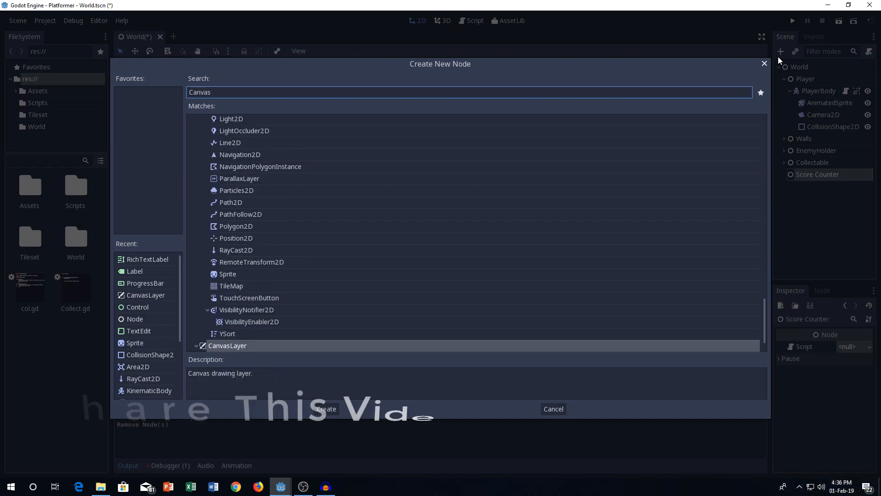
left_click(326, 408)
type("UI")
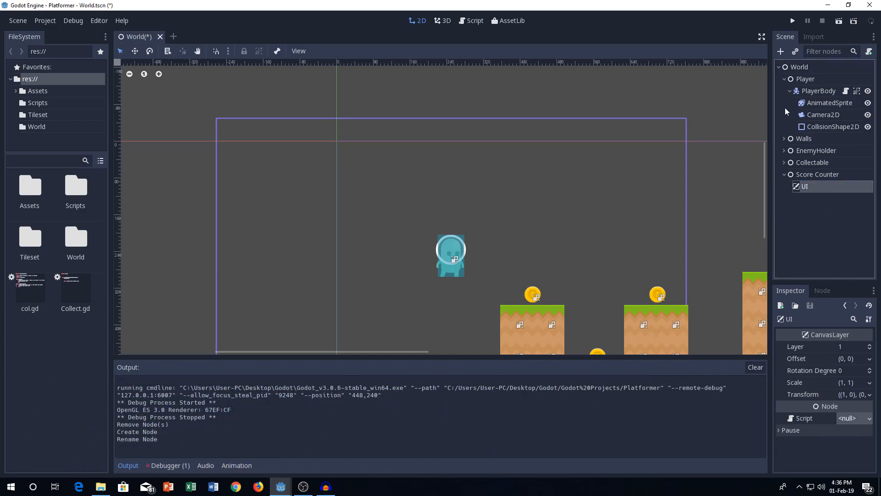
- Add a Control node as a child of UI
left_click(781, 50)
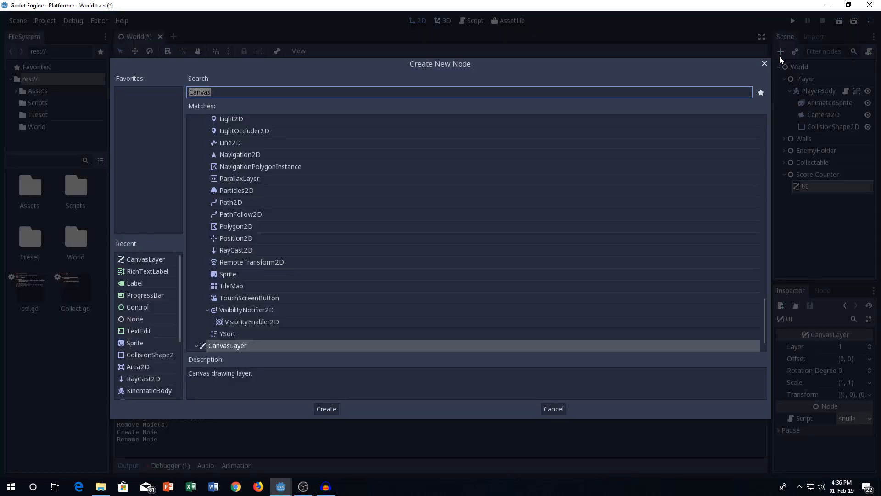
type("Contro")
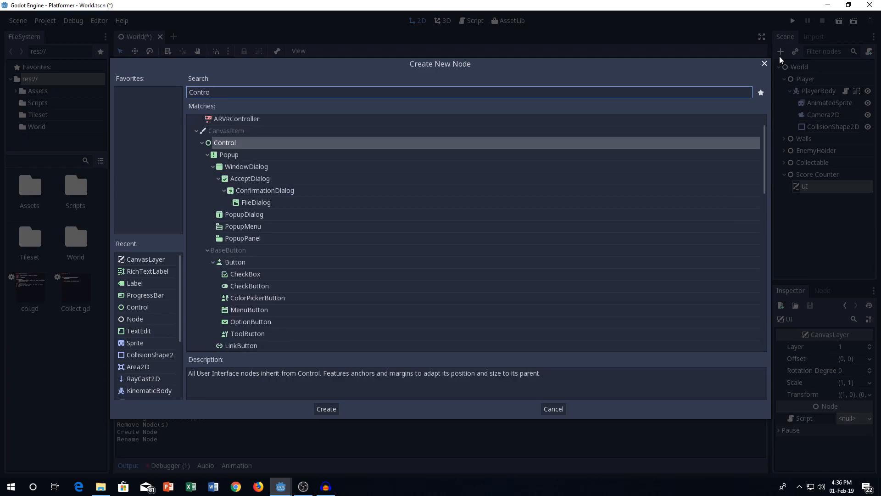
type("l")
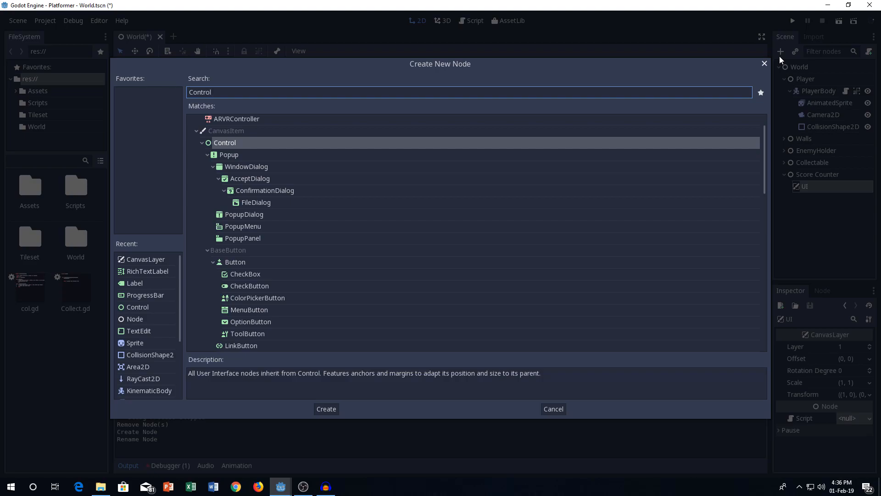
left_click(326, 408)
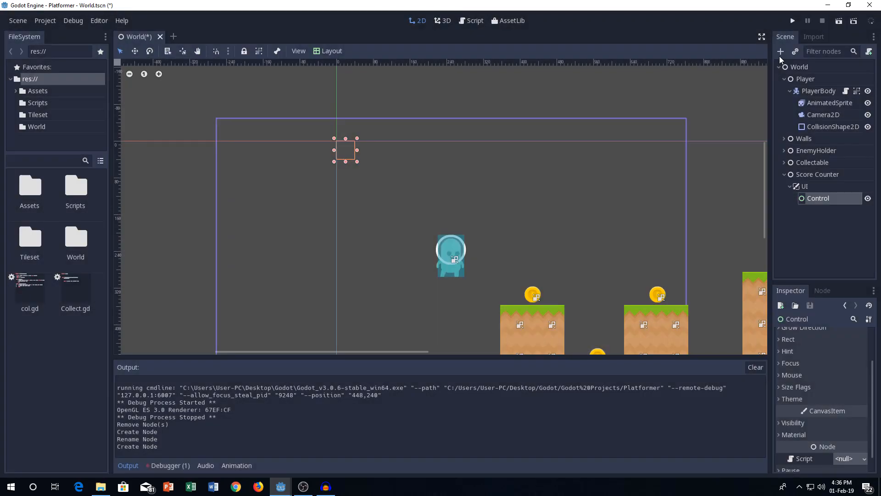
- Add a RichTextLabel under Control with its Text set to 0, and open the Player script
left_click(780, 52)
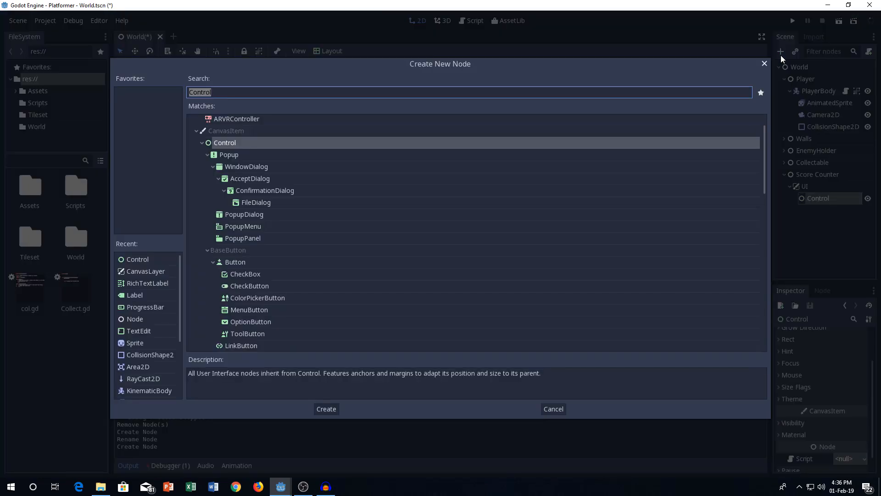
type("Rich")
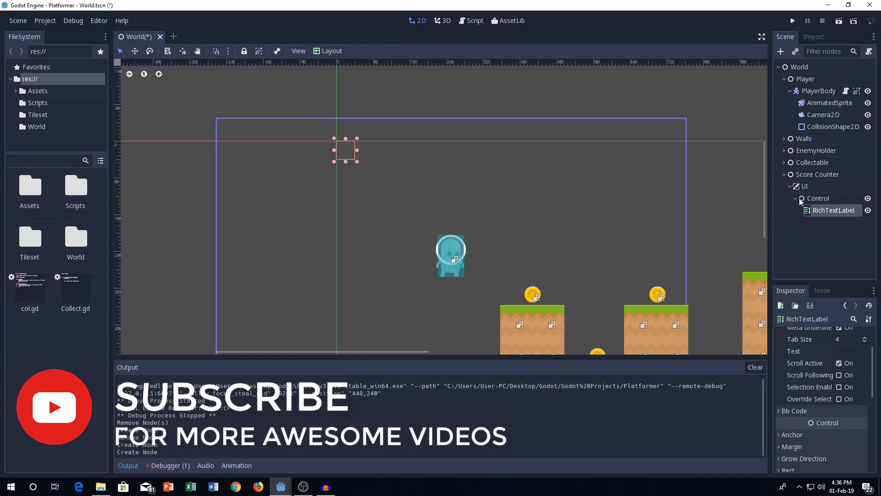
left_click(849, 351)
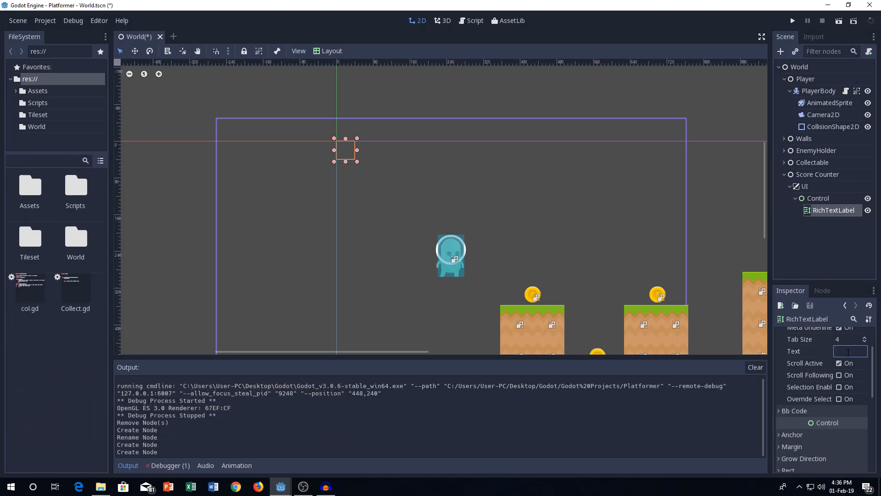
type("0")
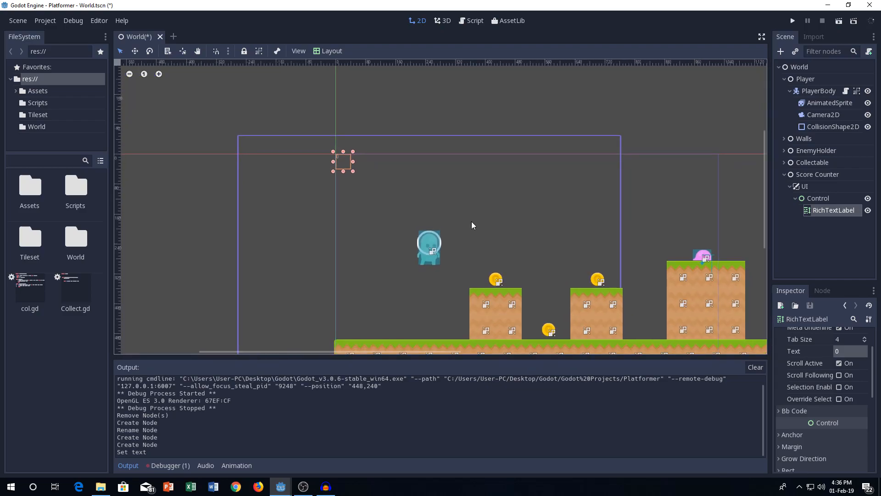
mouse_move(450, 197)
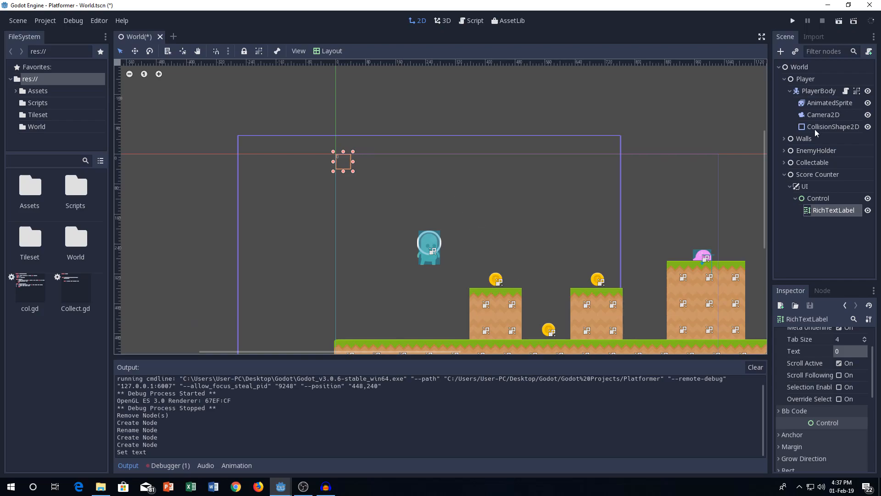
mouse_move(846, 93)
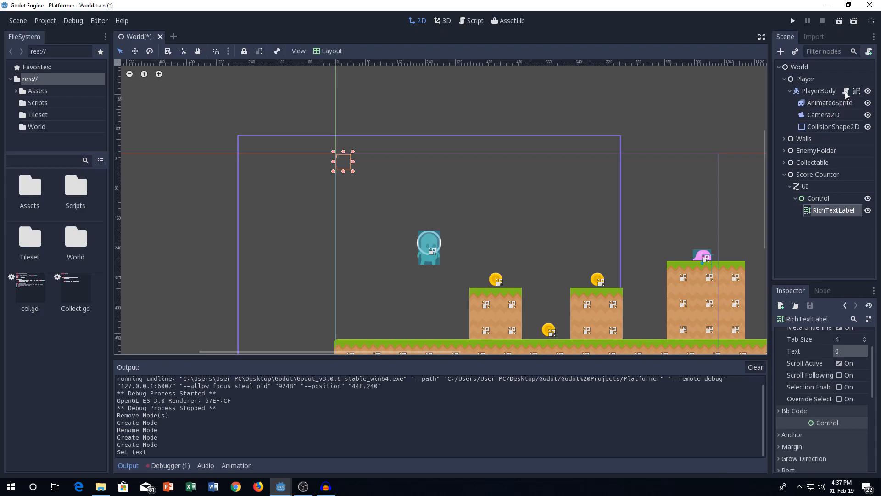
left_click(473, 20)
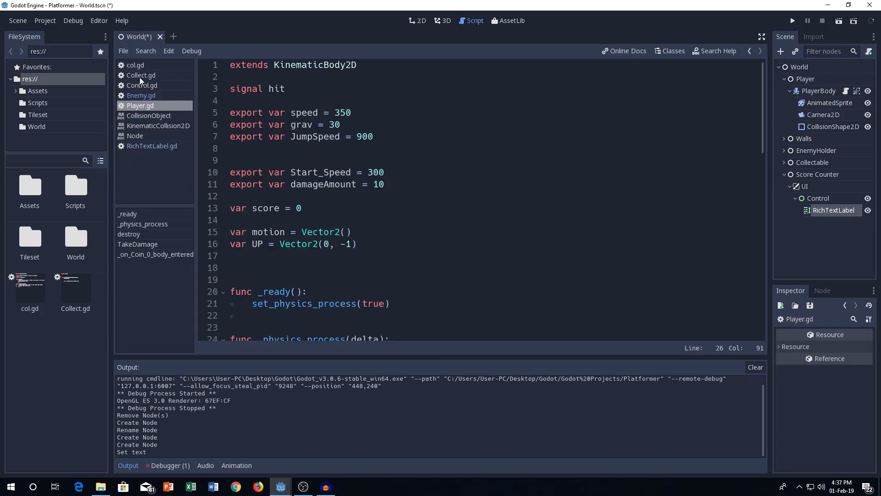
left_click(140, 75)
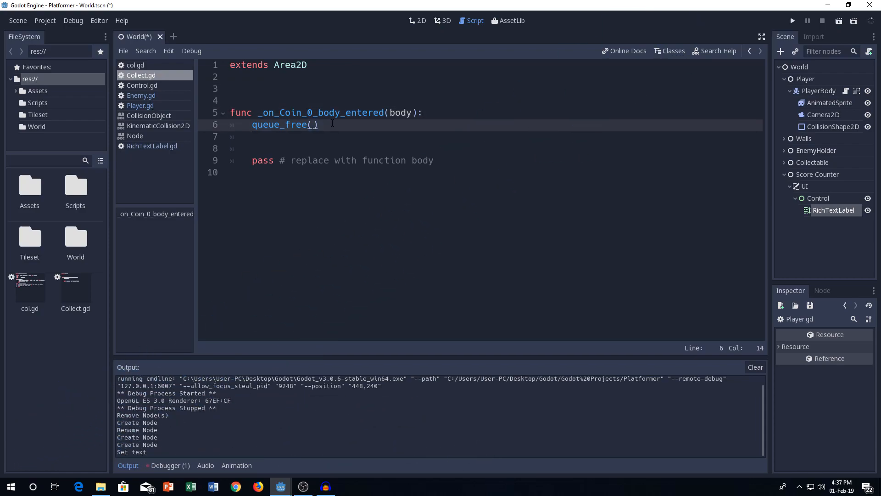
left_click(142, 85)
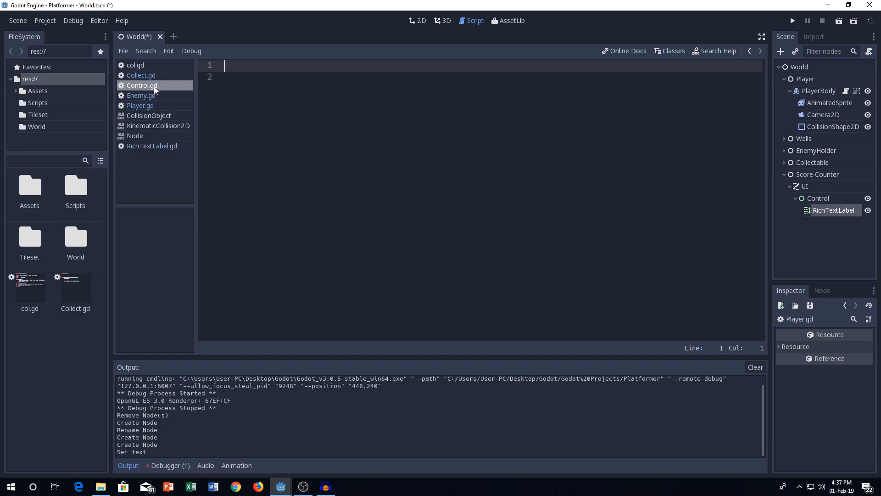
left_click(135, 65)
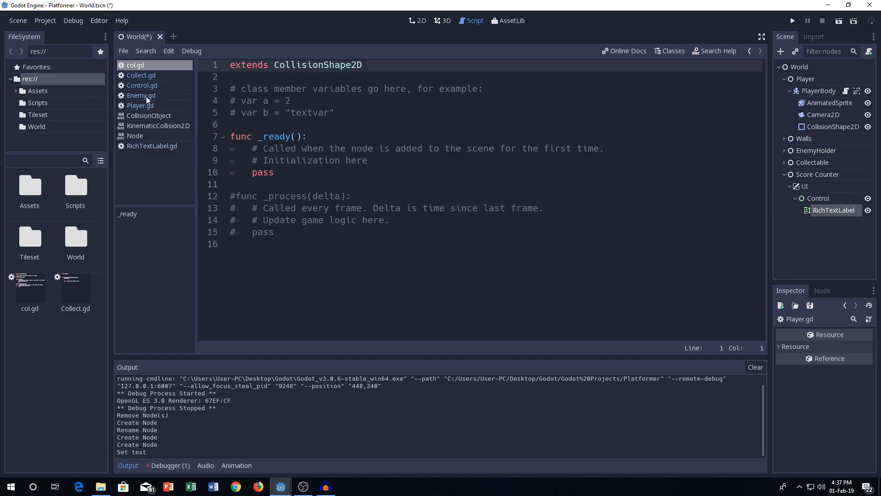
left_click(141, 95)
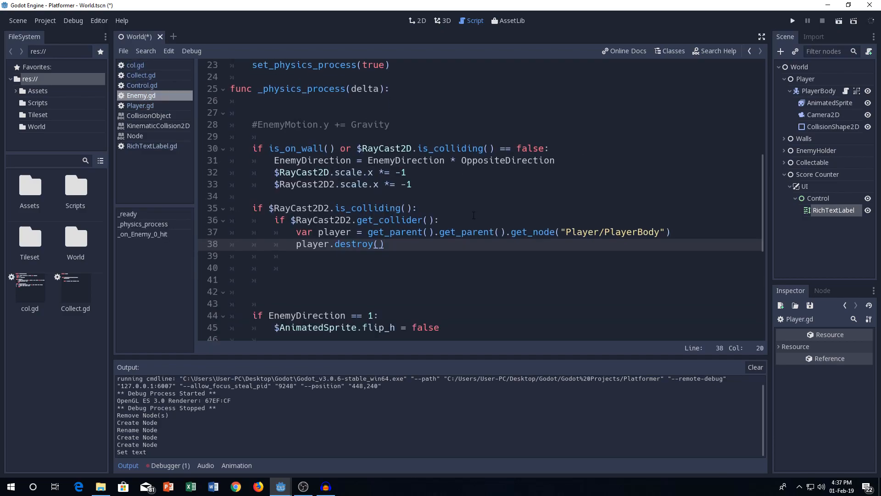
scroll("down", 3)
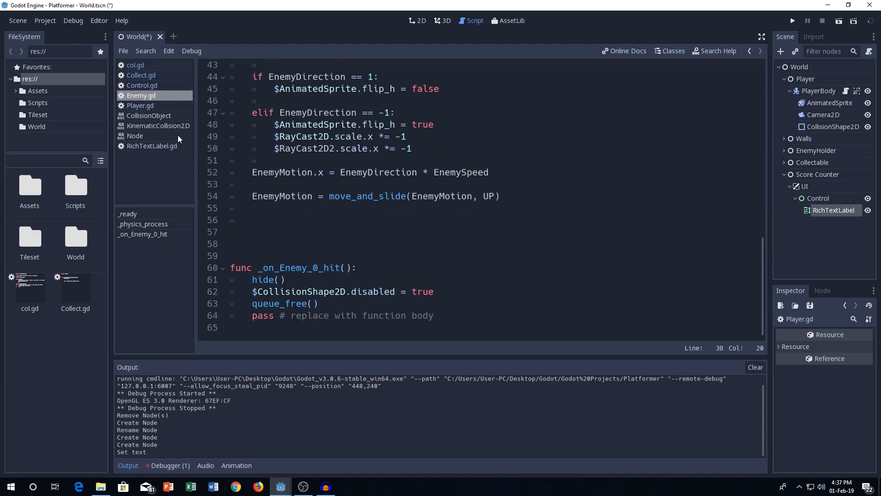
left_click(140, 105)
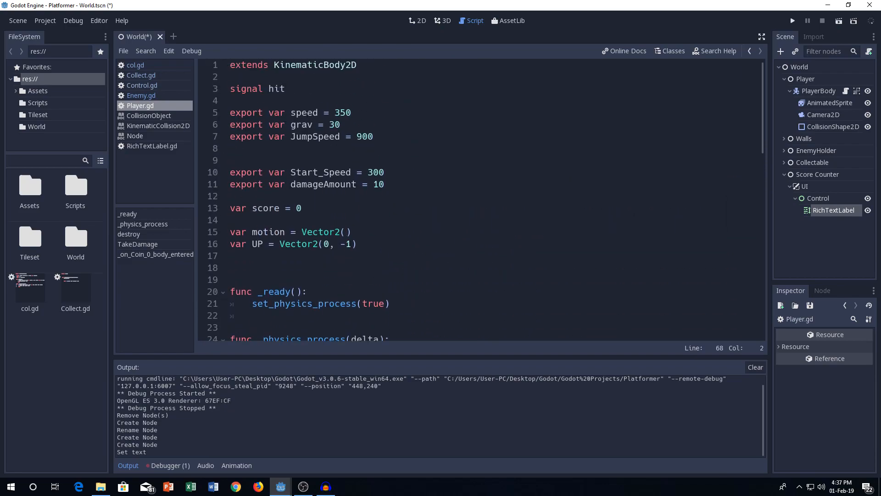
- Add 'var score = 0' to Player.gd and confirm Coin_0's body_entered signal connects to PlayerBody
left_click(253, 195)
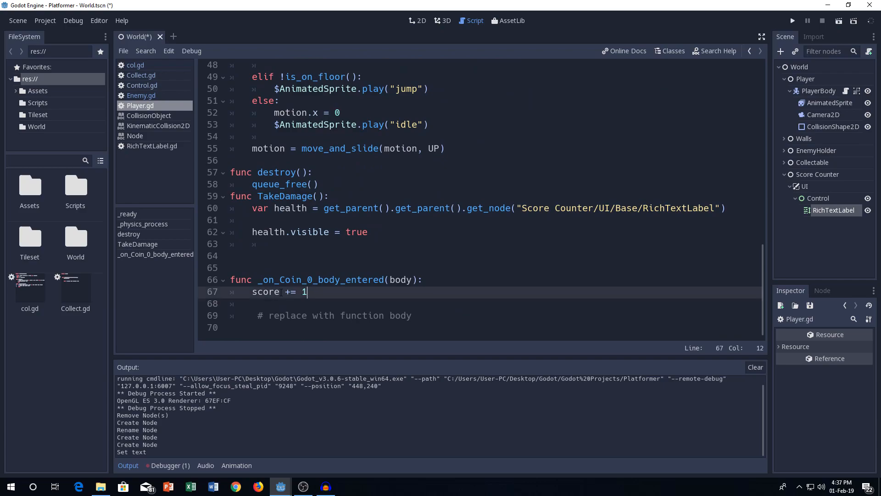
left_click(234, 280)
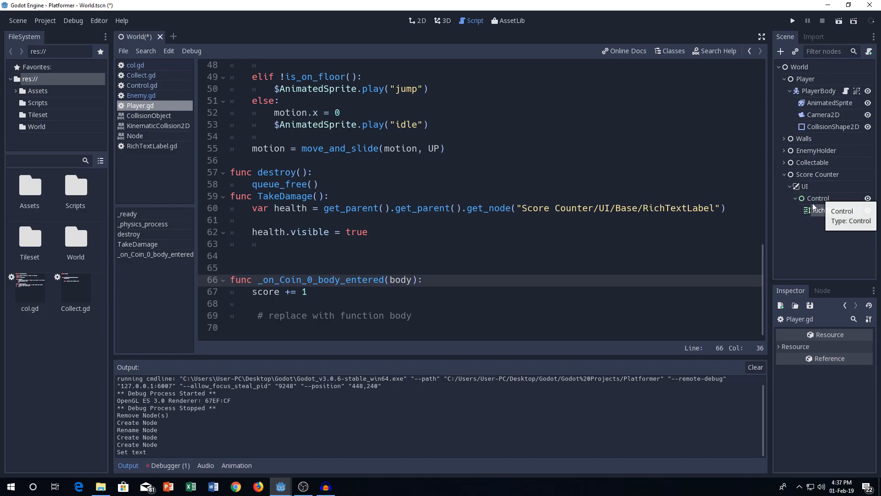
left_click(790, 163)
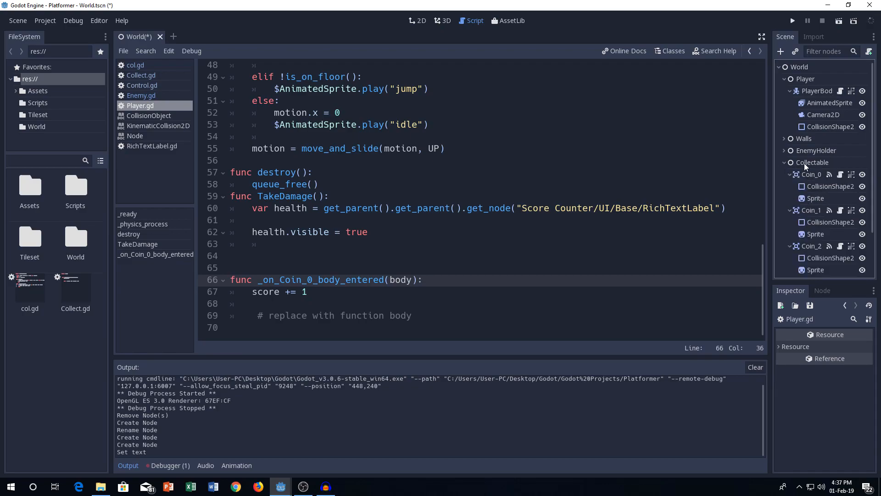
left_click(417, 20)
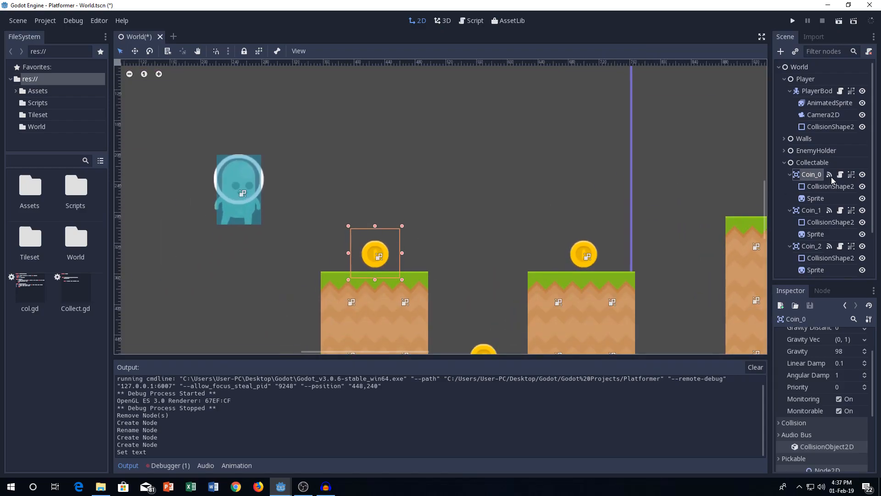
left_click(821, 290)
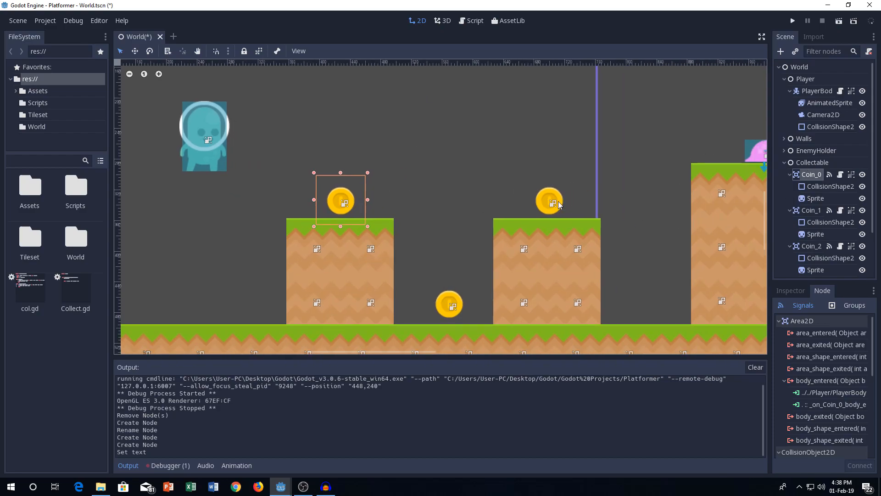
left_click(473, 21)
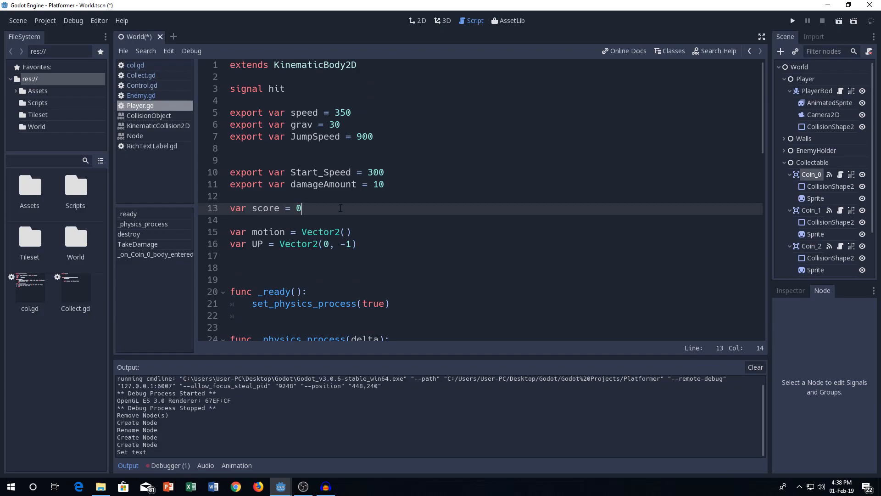
- Match the script's get_node path by renaming Control under Score Counter/UI to Base
scroll("down", 3)
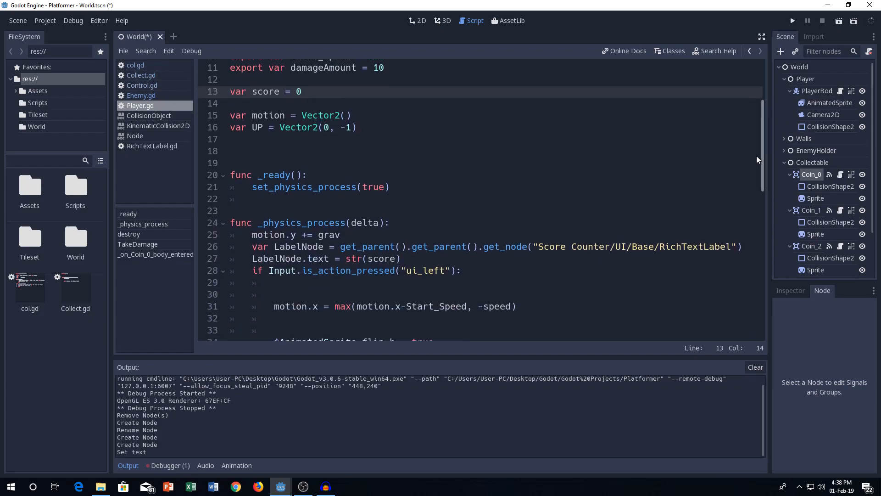
scroll("down", 3)
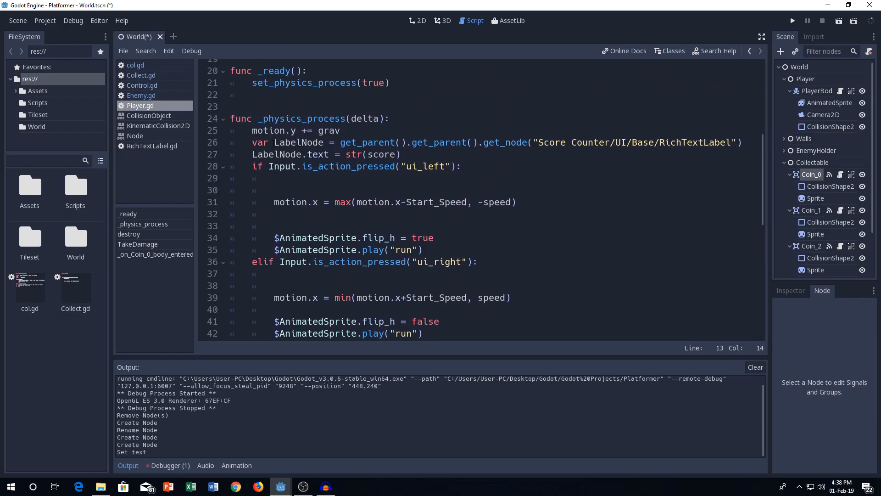
left_click(729, 142)
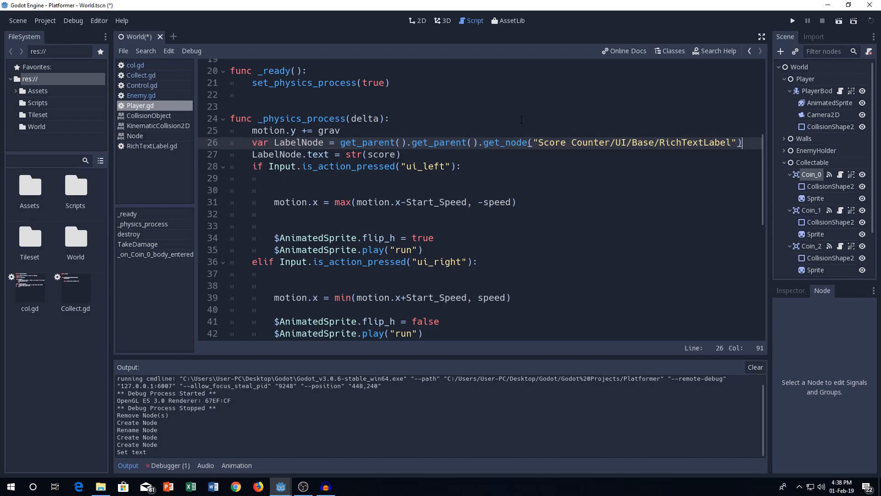
left_click(785, 163)
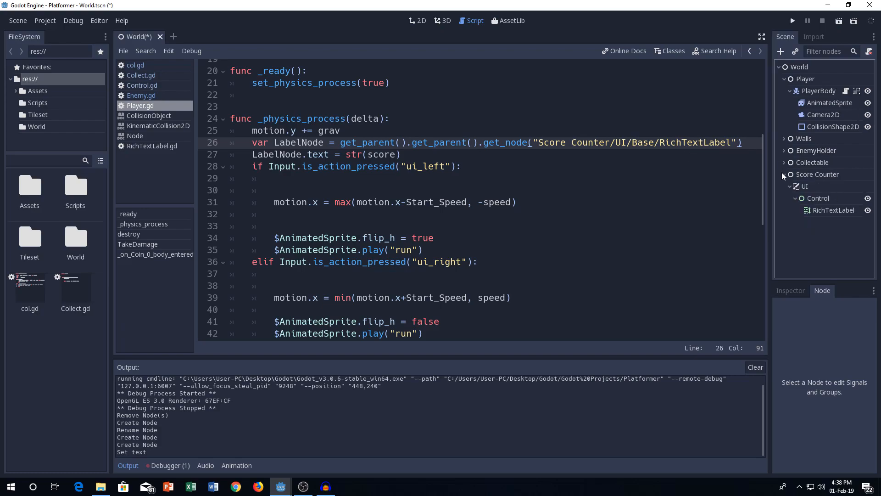
left_click(417, 21)
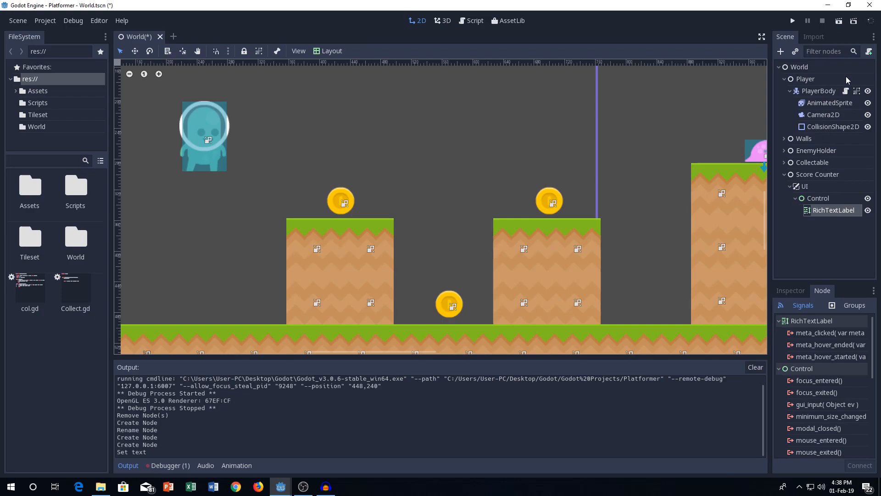
left_click(473, 20)
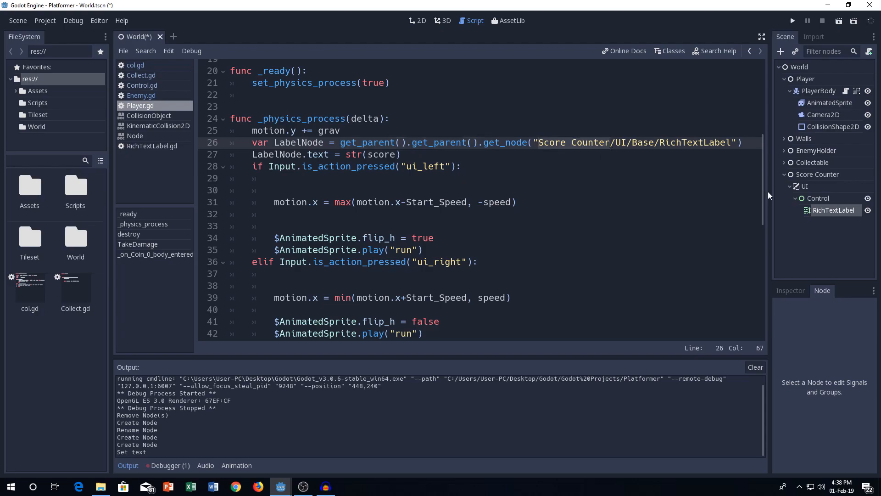
mouse_move(829, 198)
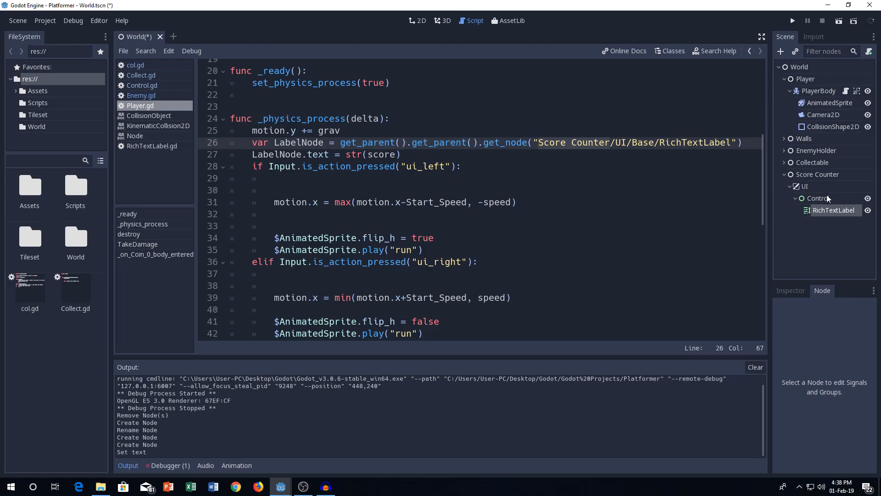
mouse_move(817, 197)
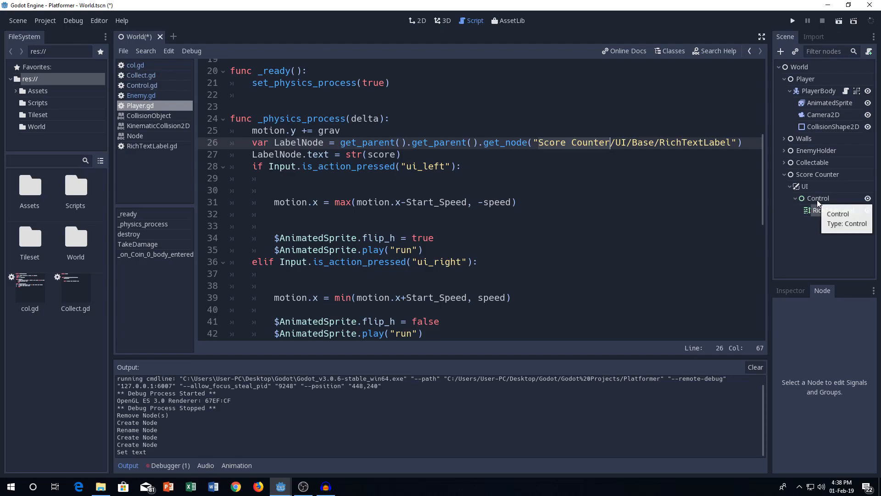
left_click(417, 21)
type("Base")
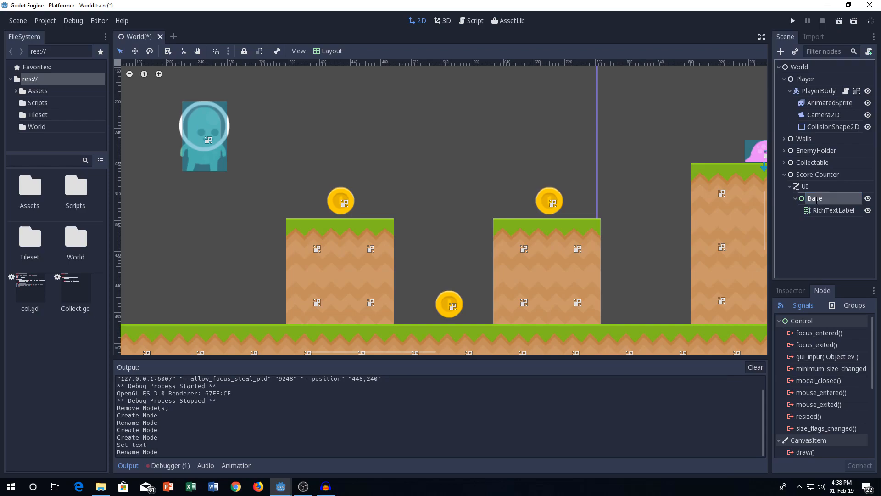
- Cut the two LabelNode lines out of _physics_process and place the caret on blank line 23
left_click(474, 21)
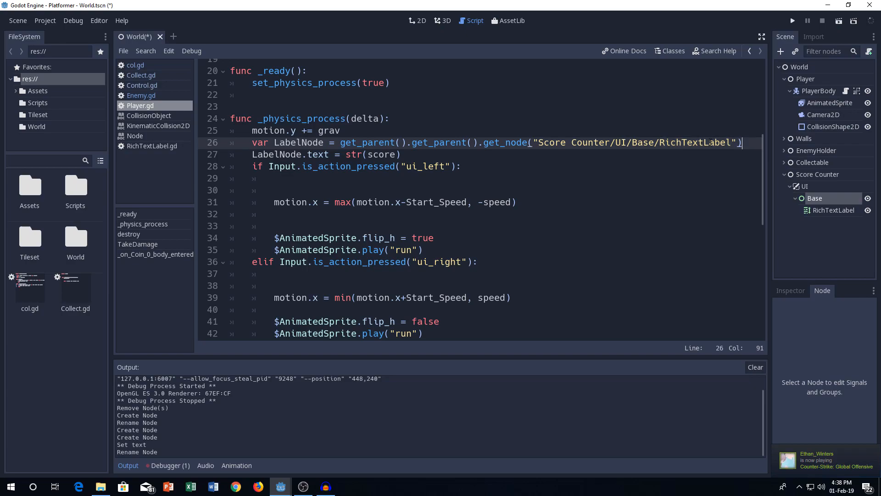
left_click(269, 166)
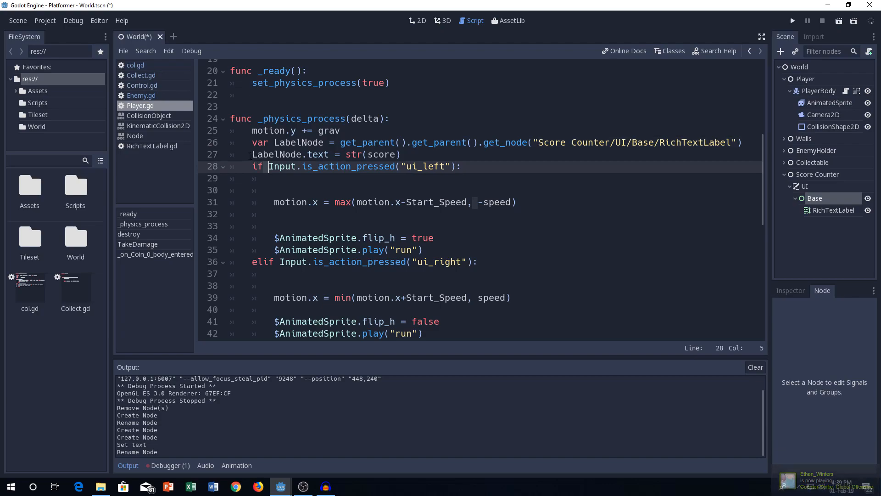
left_click(401, 154)
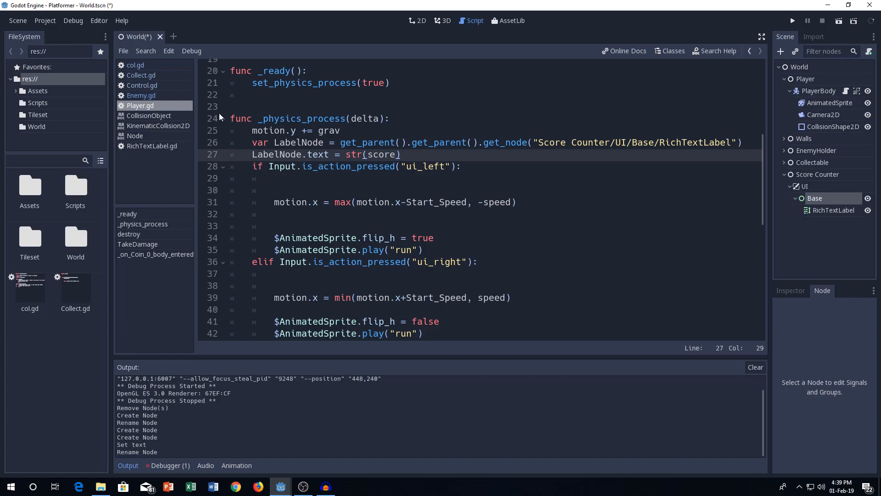
left_click(389, 118)
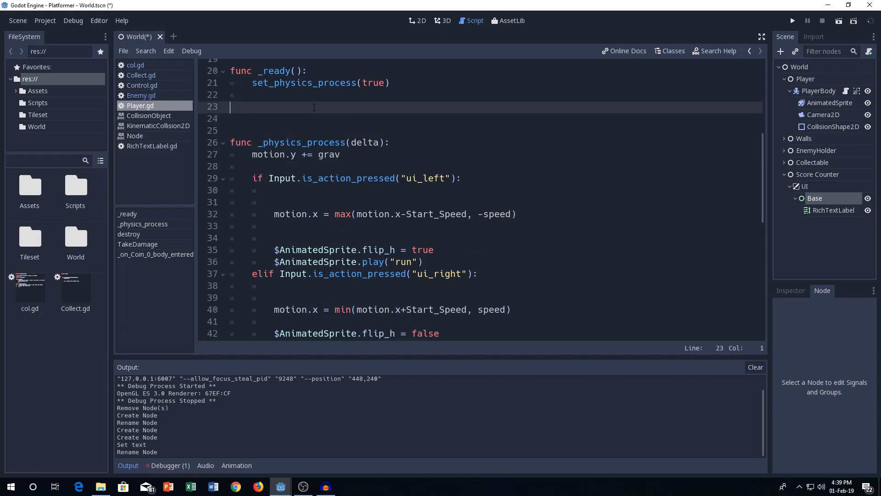
- Add set_process(true) to _ready, paste the LabelNode lines, and remove the duplicate function header
type("func")
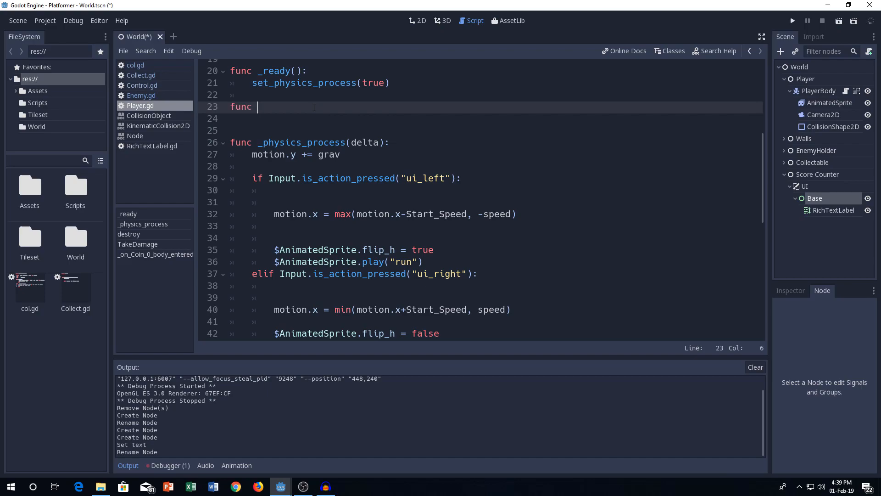
type("_physics_process(delta):")
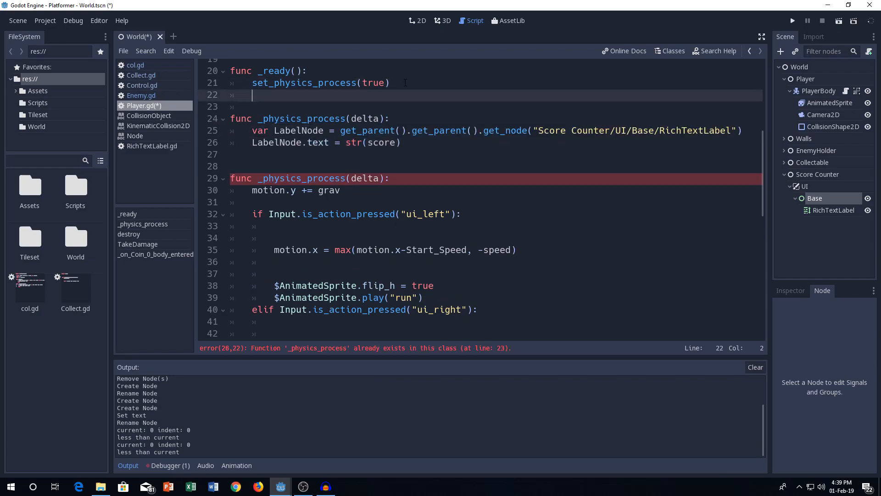
type("set_process(")
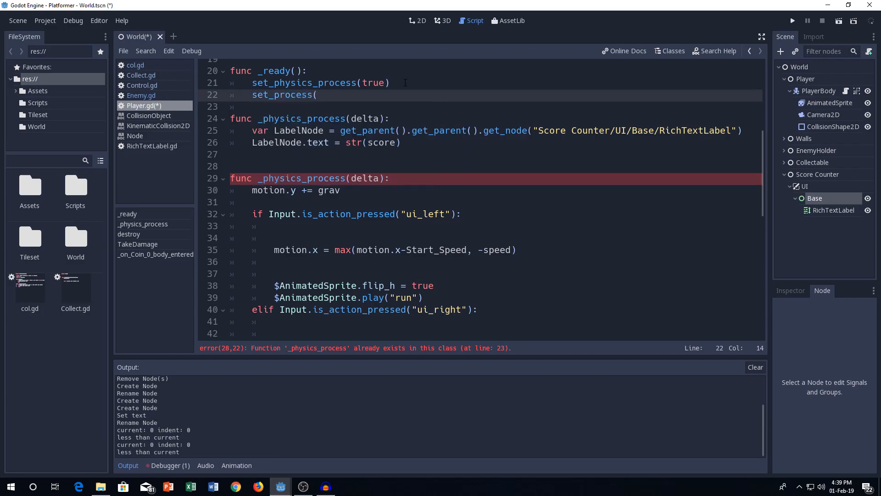
type("true)")
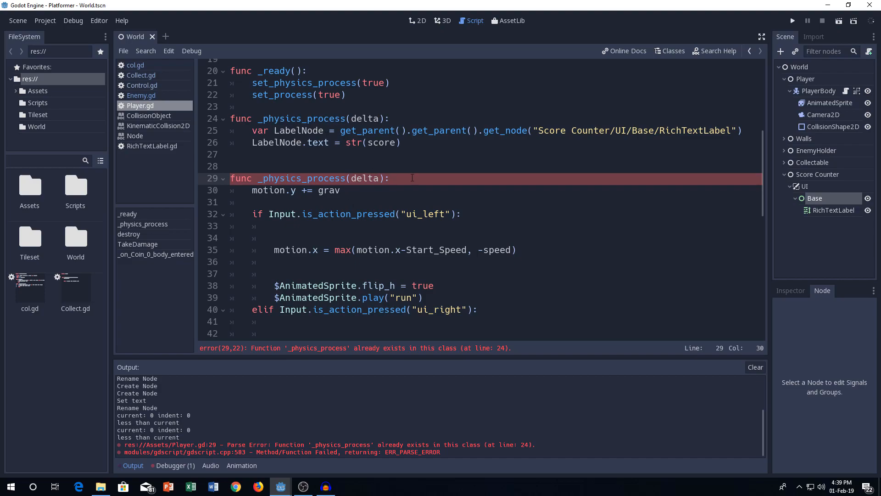
left_click(158, 125)
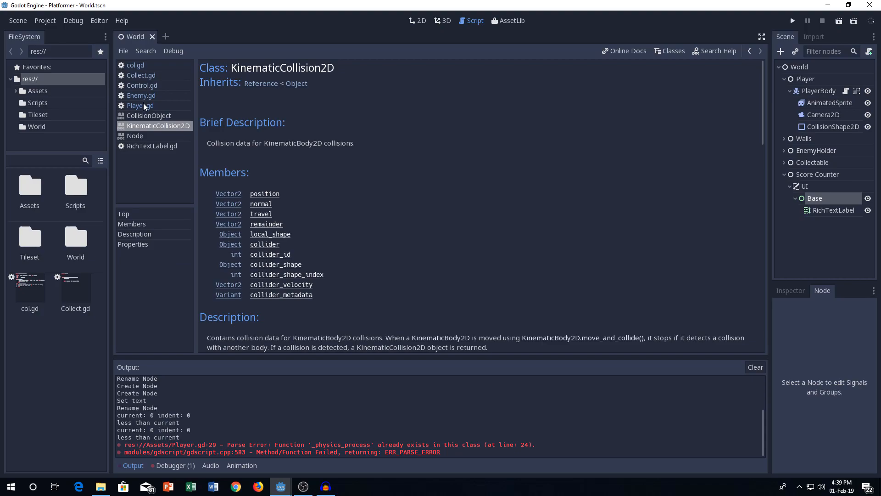
left_click(140, 106)
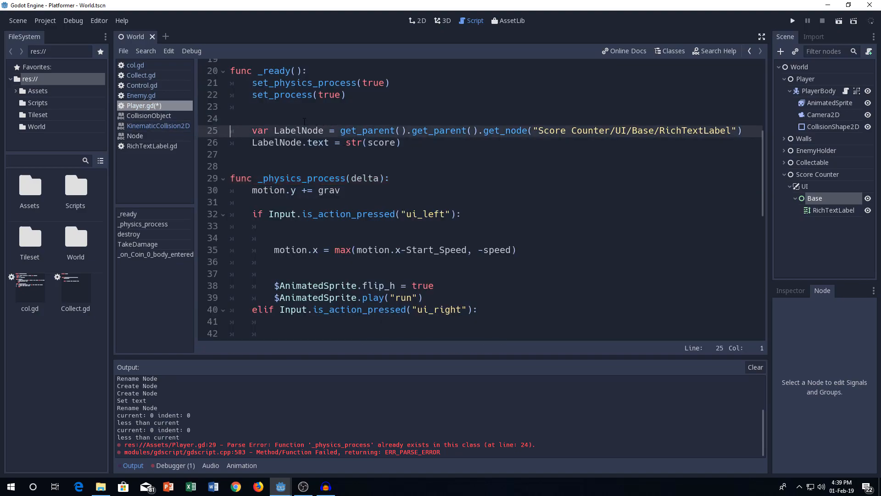
- Wrap the LabelNode lines in a new func _process(delta): and test-run the project
type("func _process(delta):")
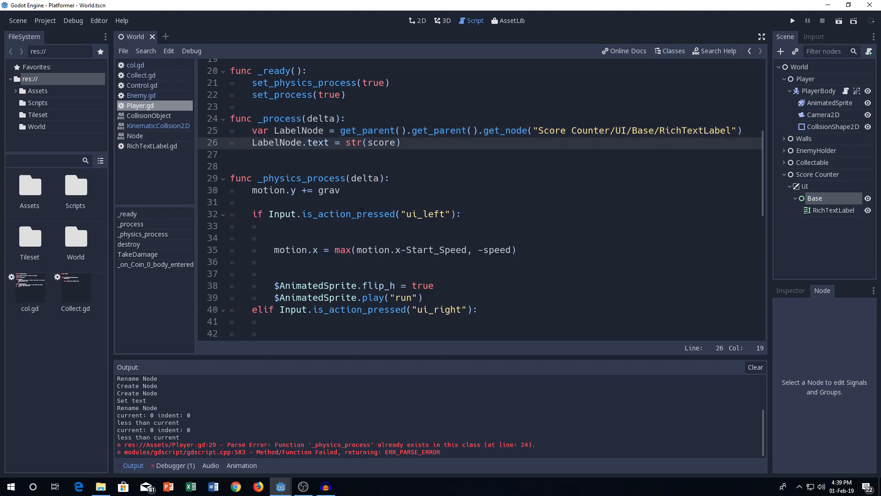
left_click(791, 21)
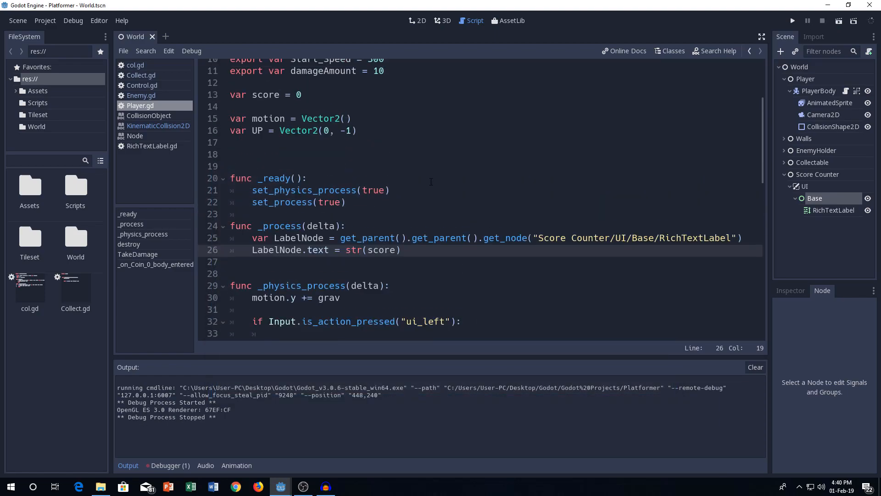
left_click(257, 238)
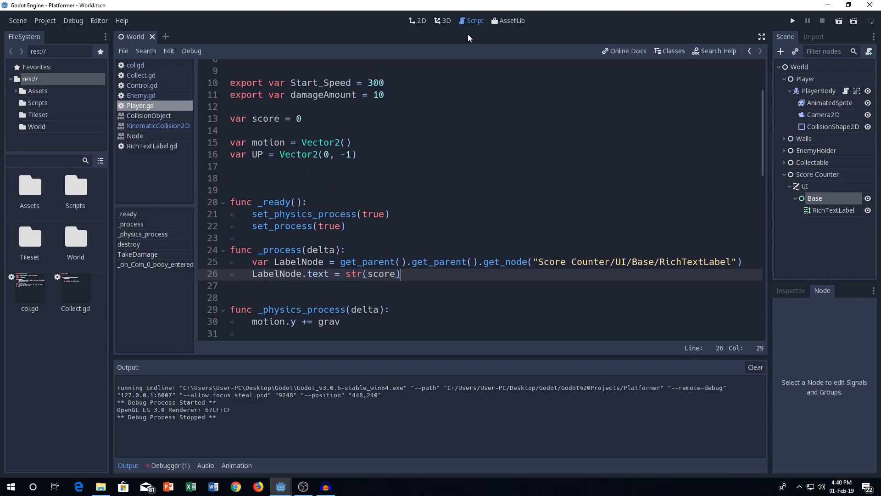
- In the World scene's 2D view, select the RichTextLabel to move it top-left
left_click(417, 21)
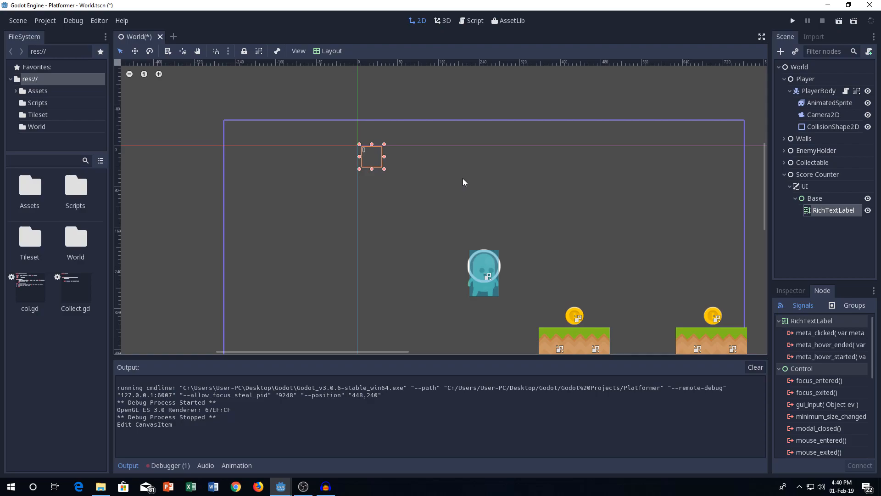
left_click(303, 486)
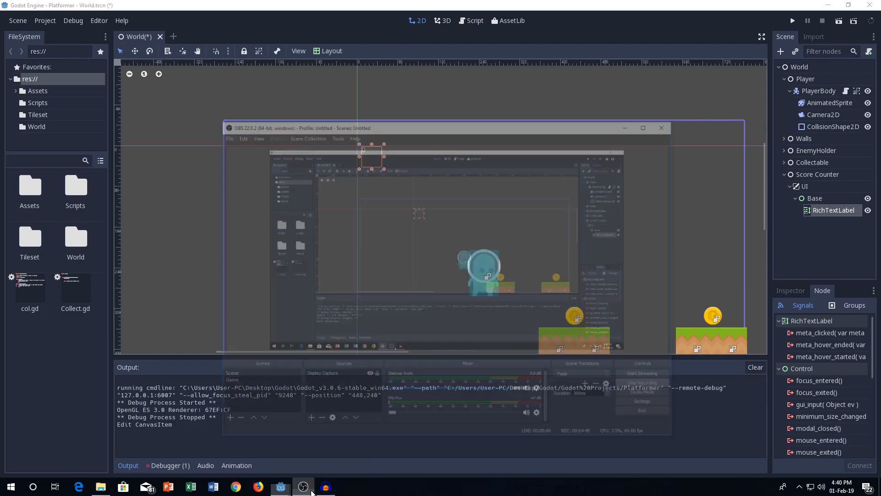